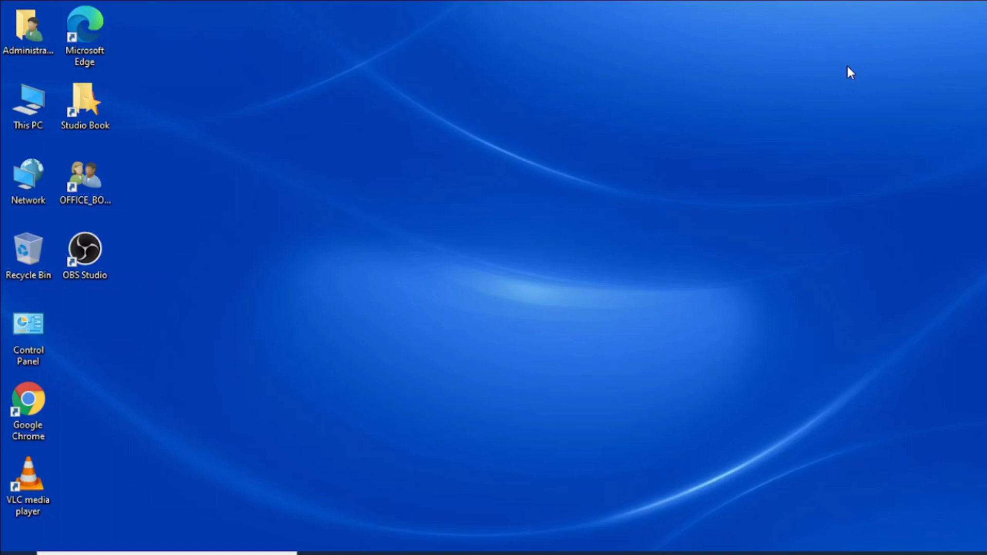
pyautogui.moveTo(771, 118)
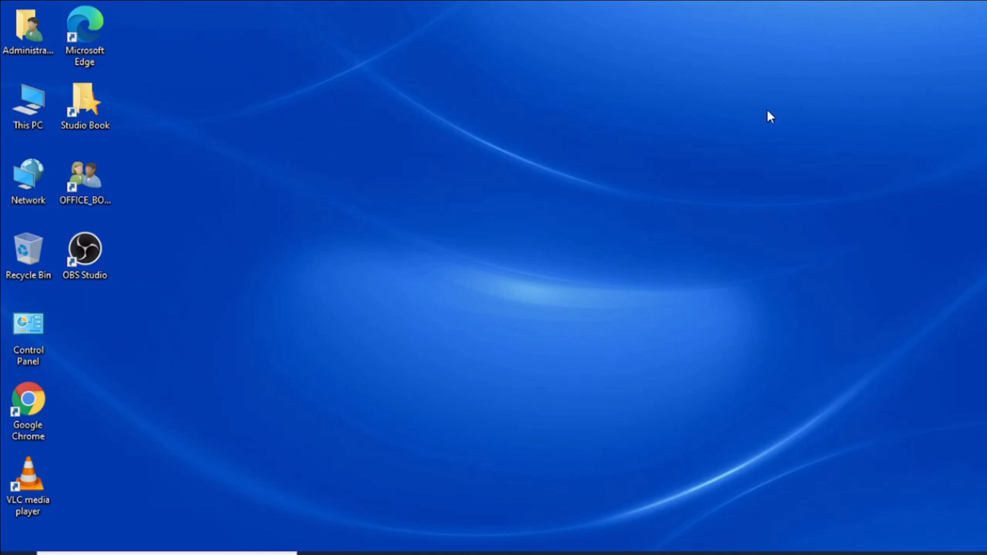
pyautogui.moveTo(230, 422)
pyautogui.write('cm')
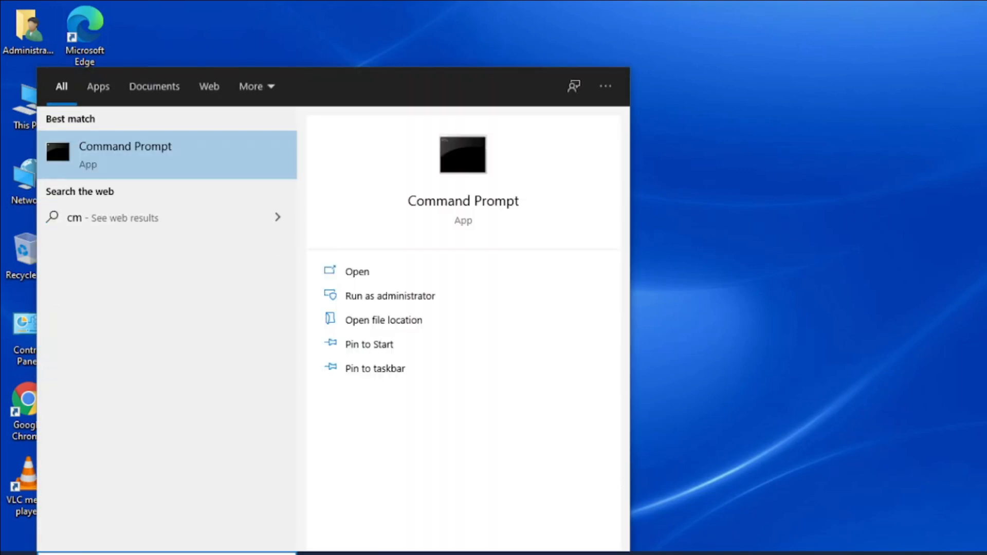
# Step: Launch Command Prompt as administrator from the search results
pyautogui.click(389, 296)
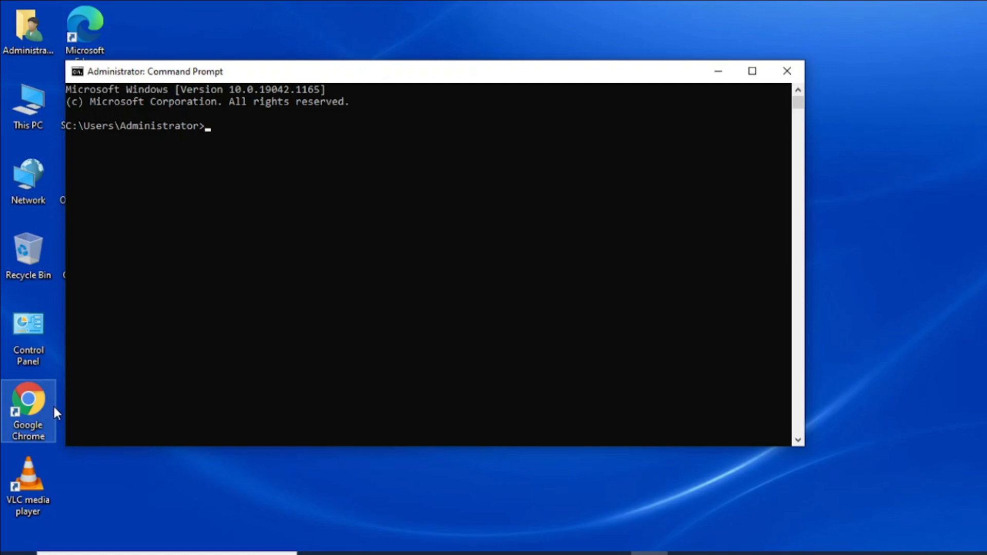
# Step: Enter 'wmin Path SoftwareLicensingService get OA3xOriginalProductKey' at the prompt without running it
pyautogui.write('wmi')
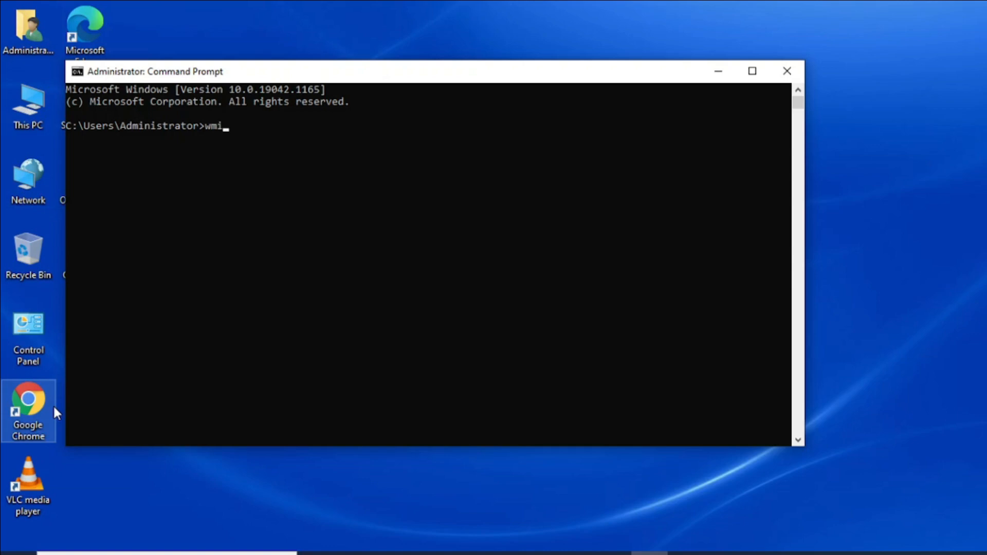
pyautogui.write('n')
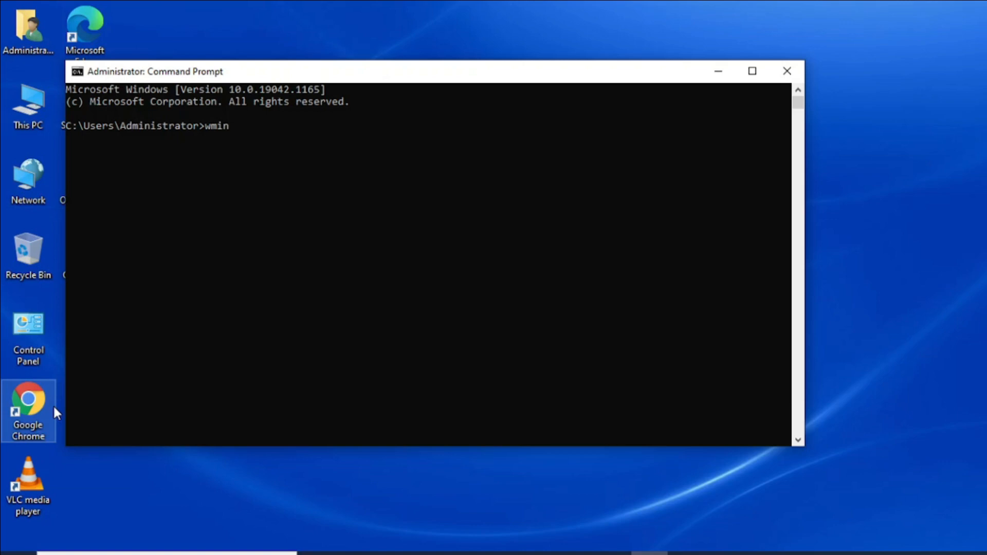
pyautogui.write('Pat')
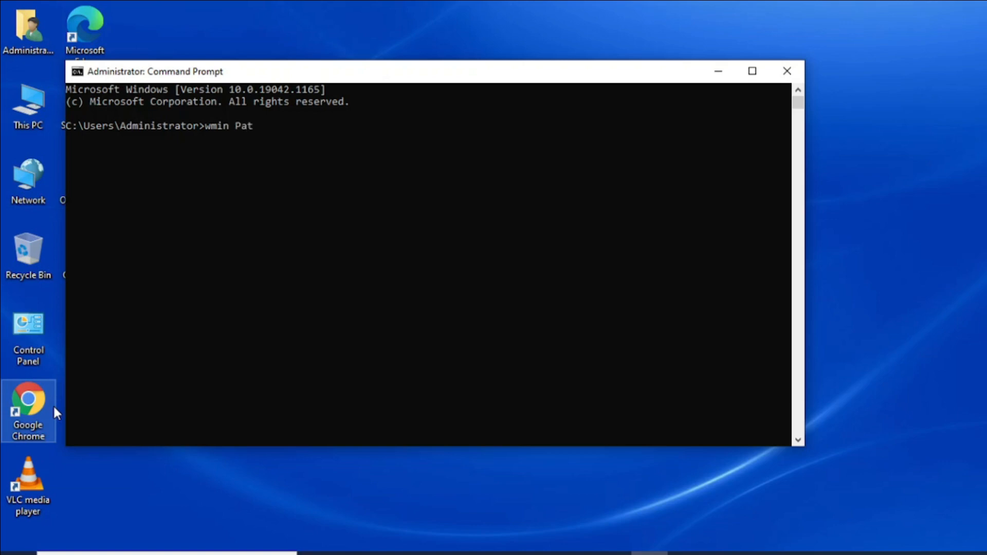
pyautogui.write('h')
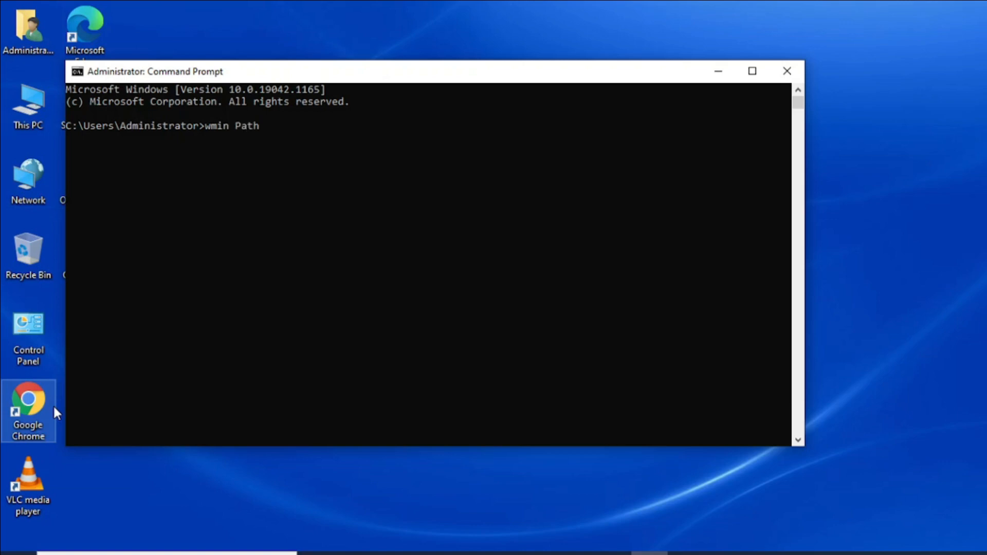
pyautogui.write('So')
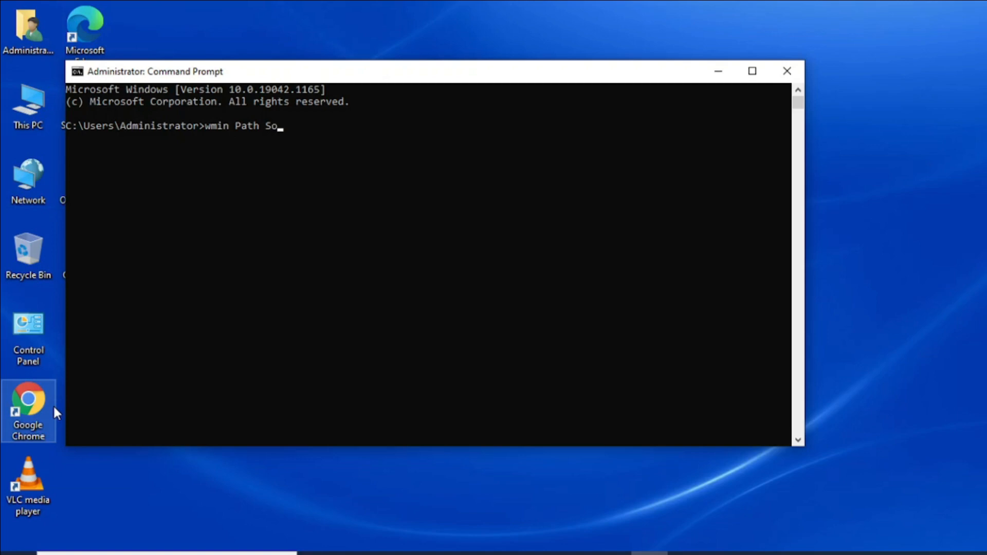
pyautogui.write('ftware')
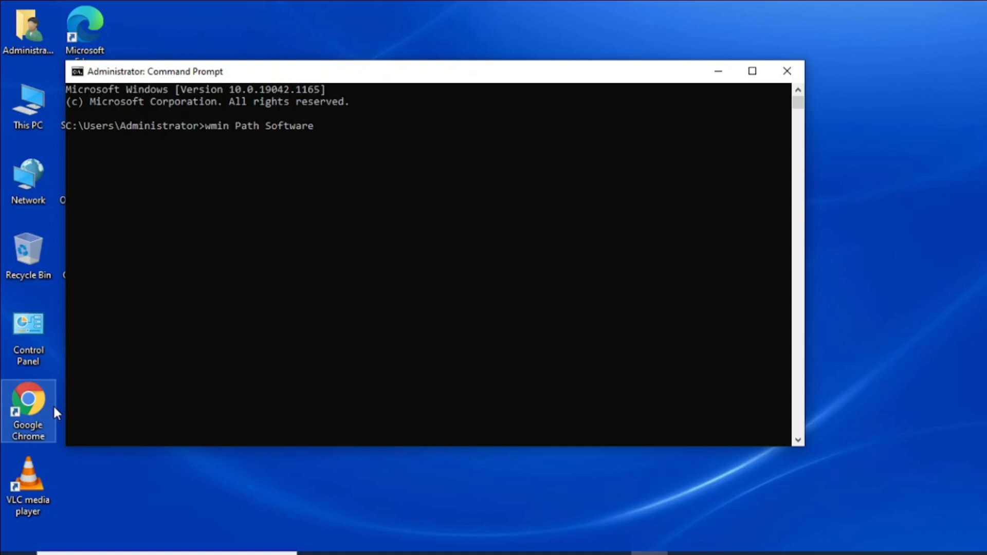
pyautogui.write('L')
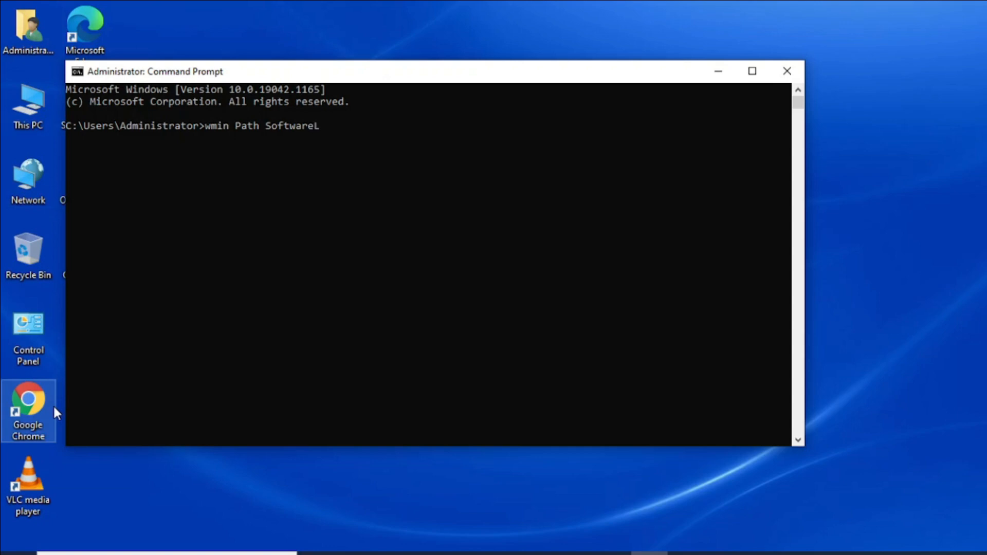
pyautogui.write('icen')
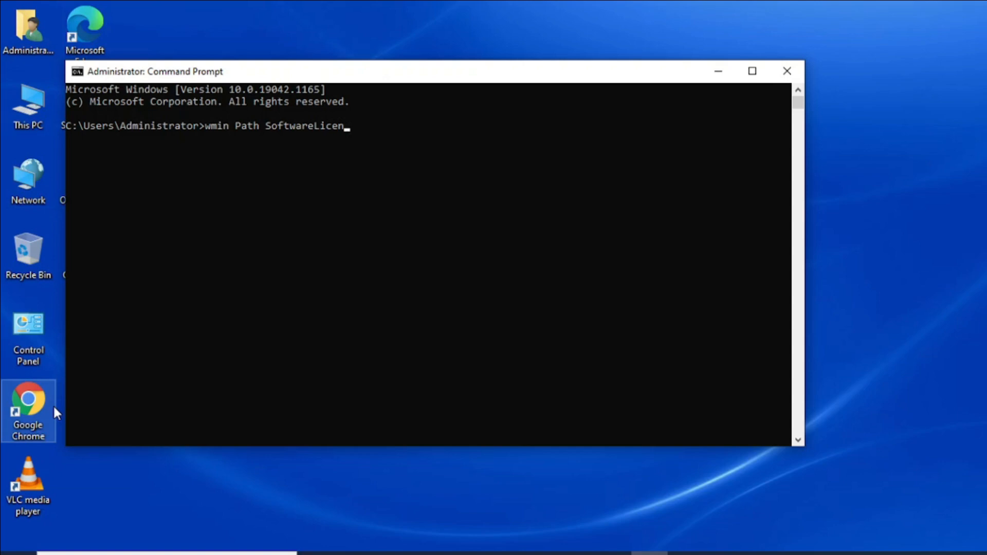
pyautogui.write('sing')
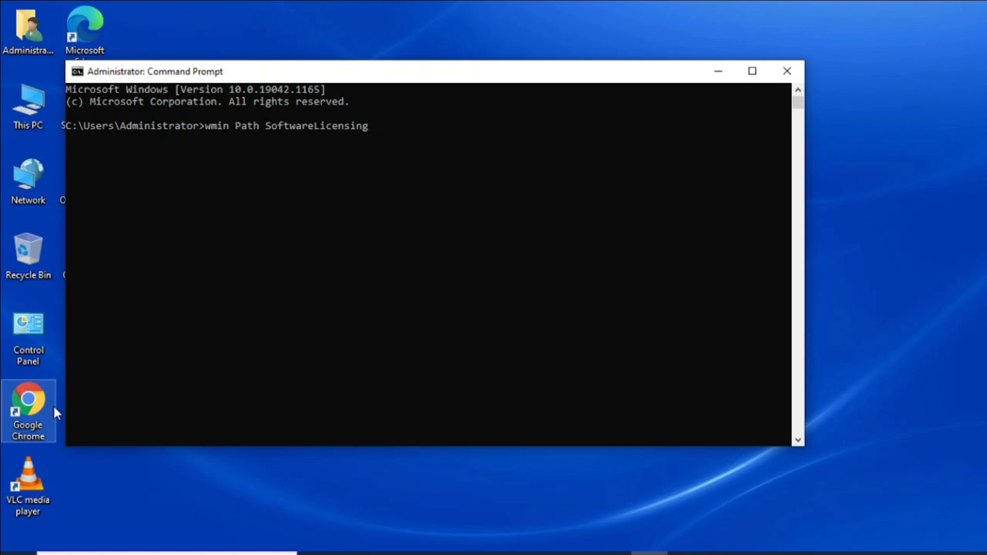
pyautogui.write('S')
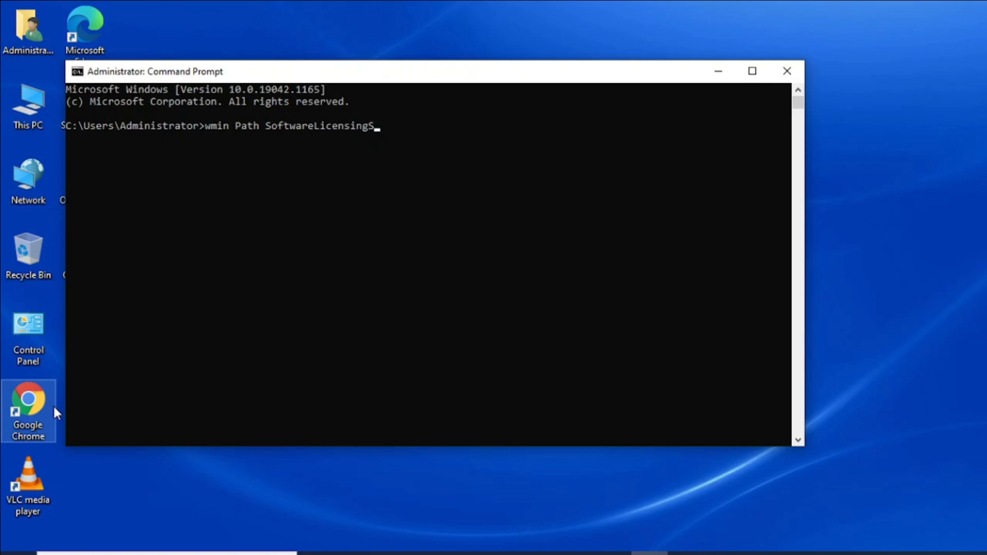
pyautogui.write('ervi')
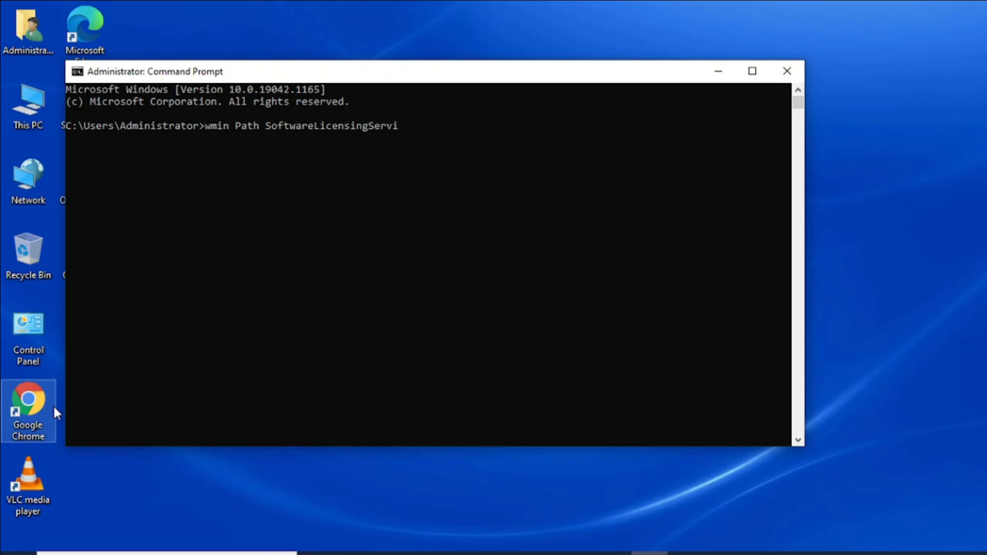
pyautogui.write('ce')
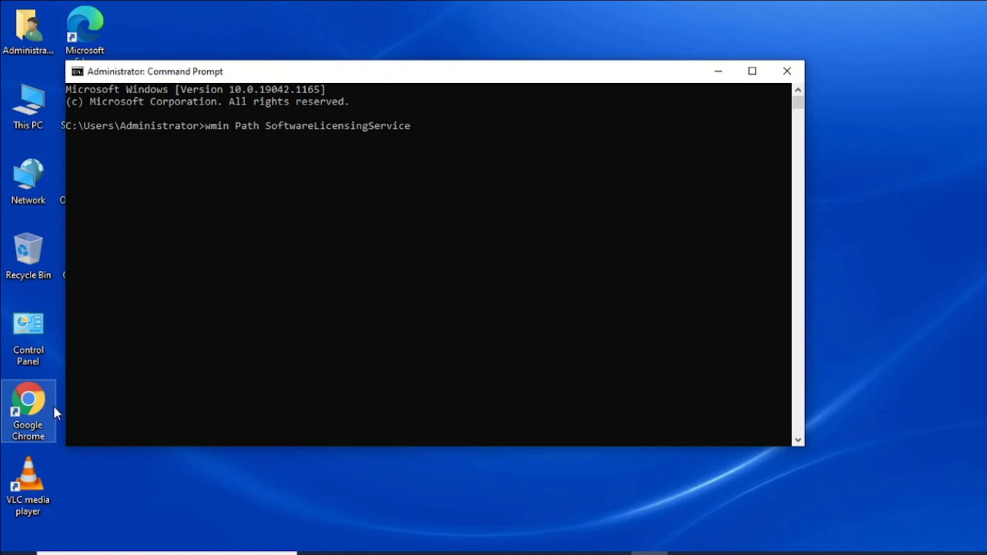
pyautogui.write('ge')
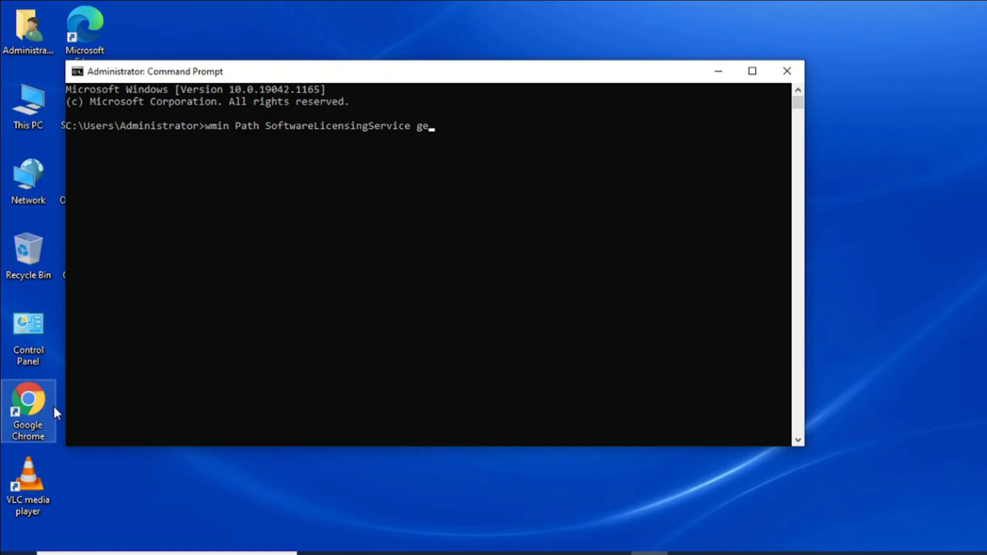
pyautogui.write('t')
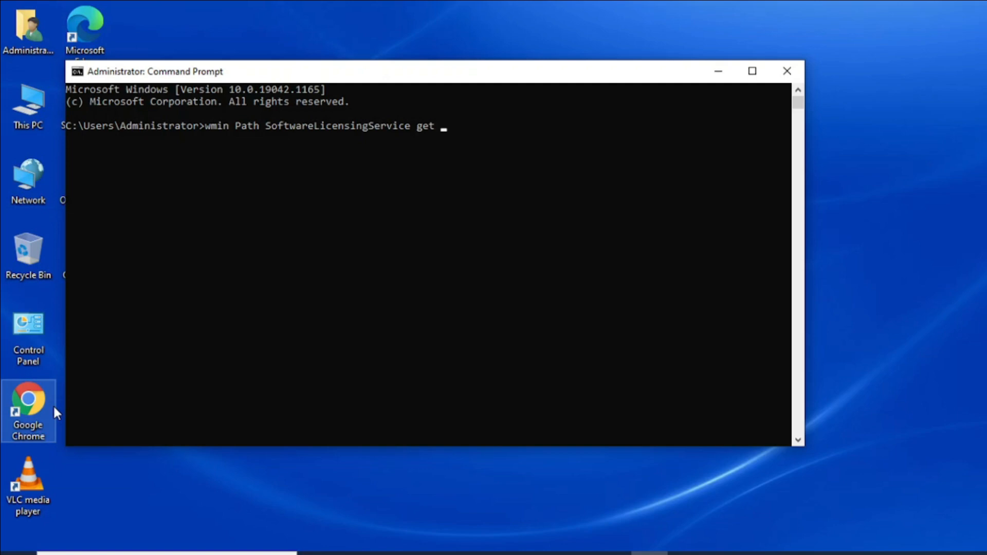
pyautogui.write('O')
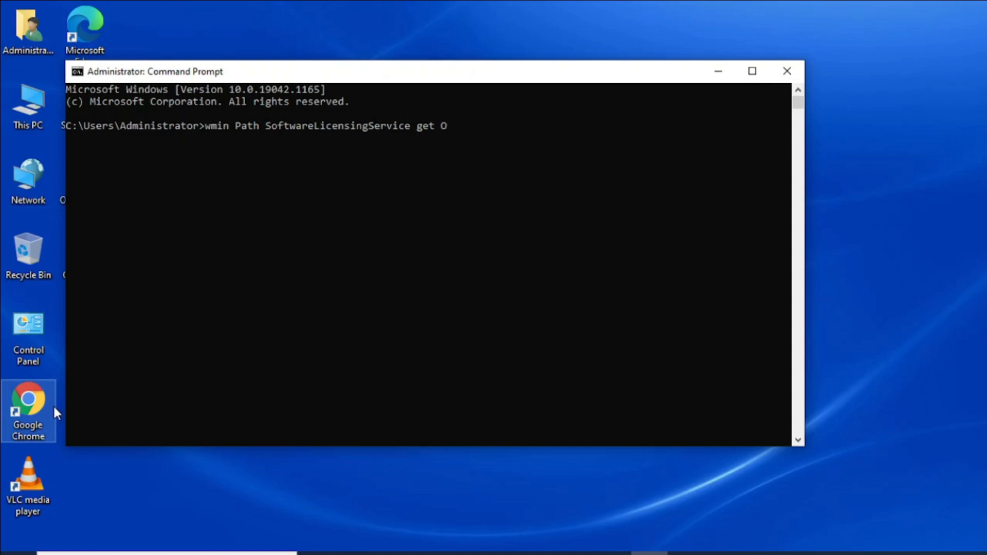
pyautogui.write('A3')
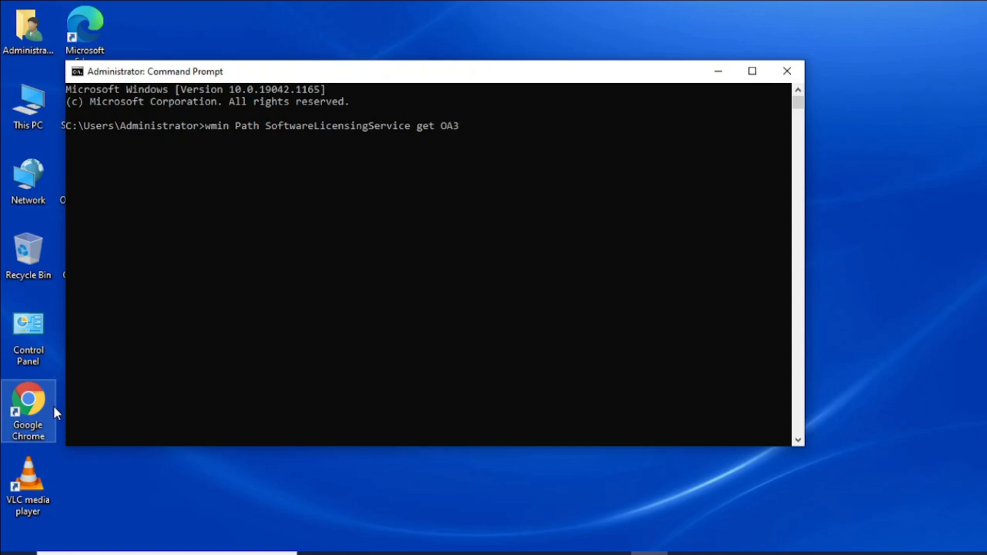
pyautogui.write('x')
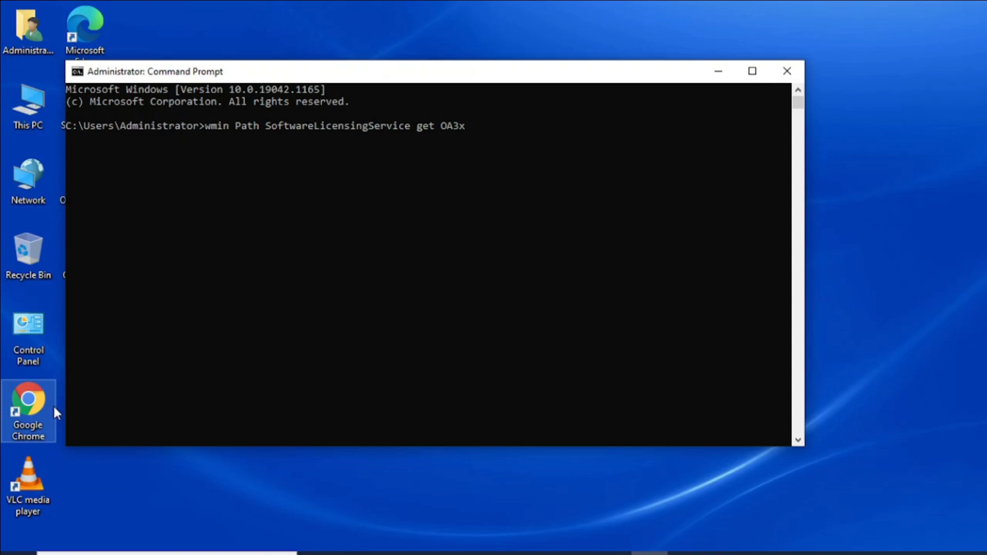
pyautogui.write('O')
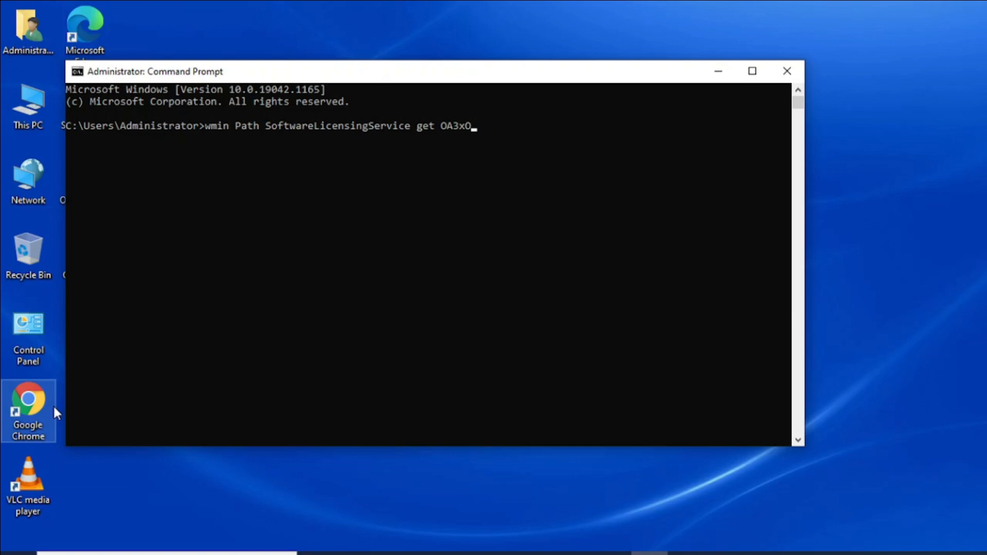
pyautogui.write('rigi')
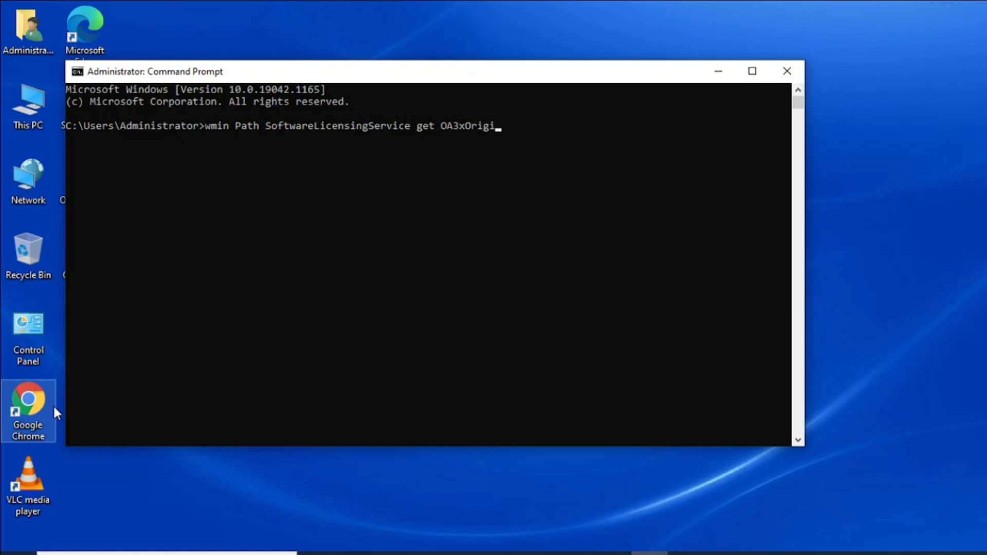
pyautogui.write('nal')
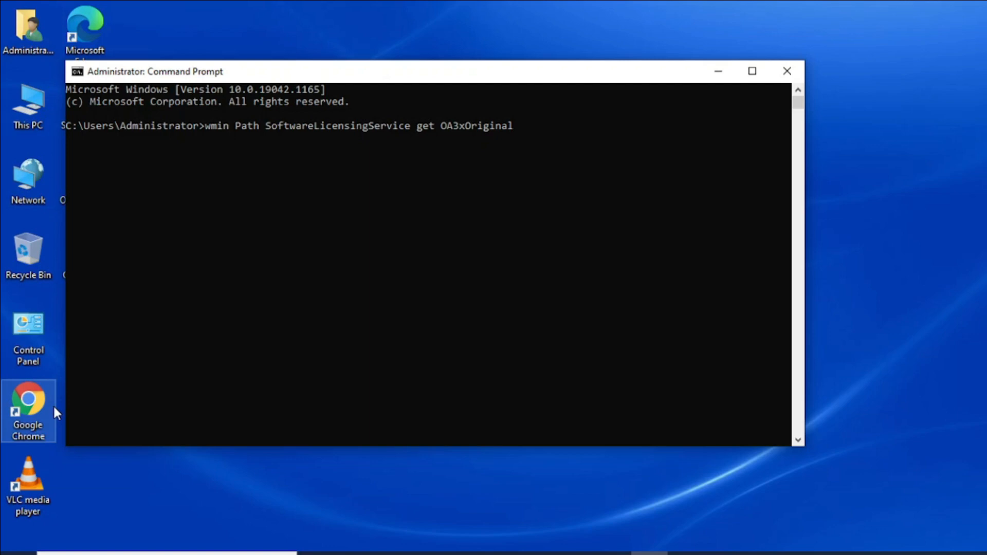
pyautogui.write('Pro')
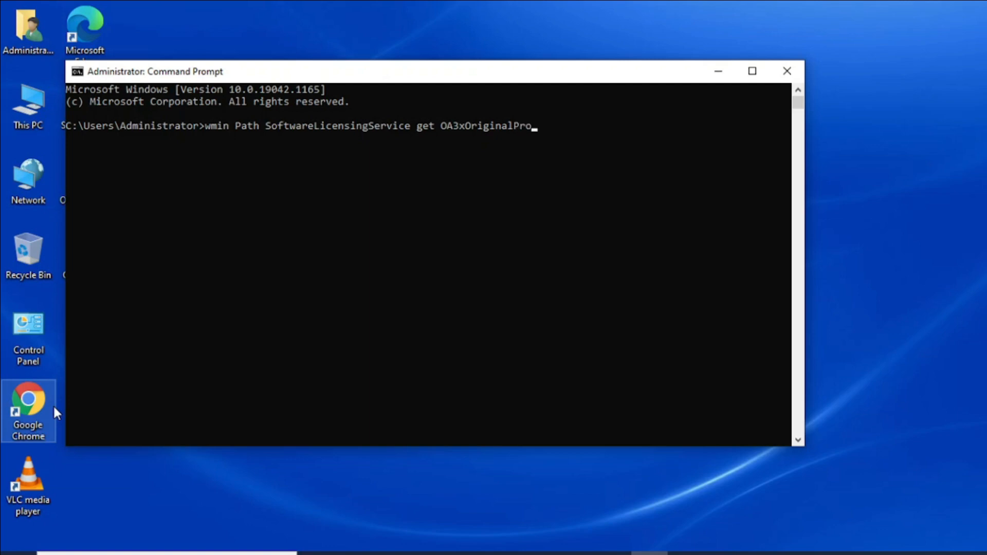
pyautogui.write('duct')
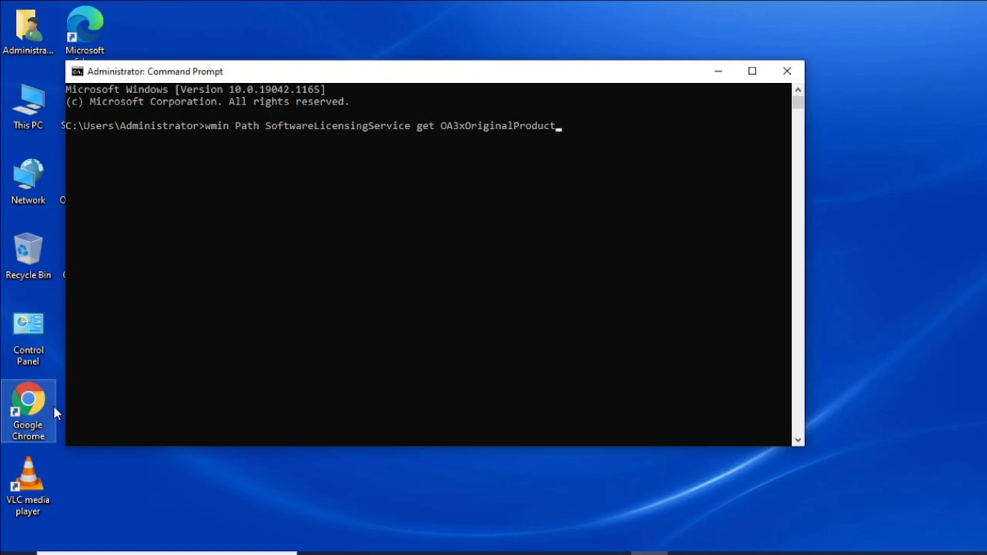
pyautogui.write('Key')
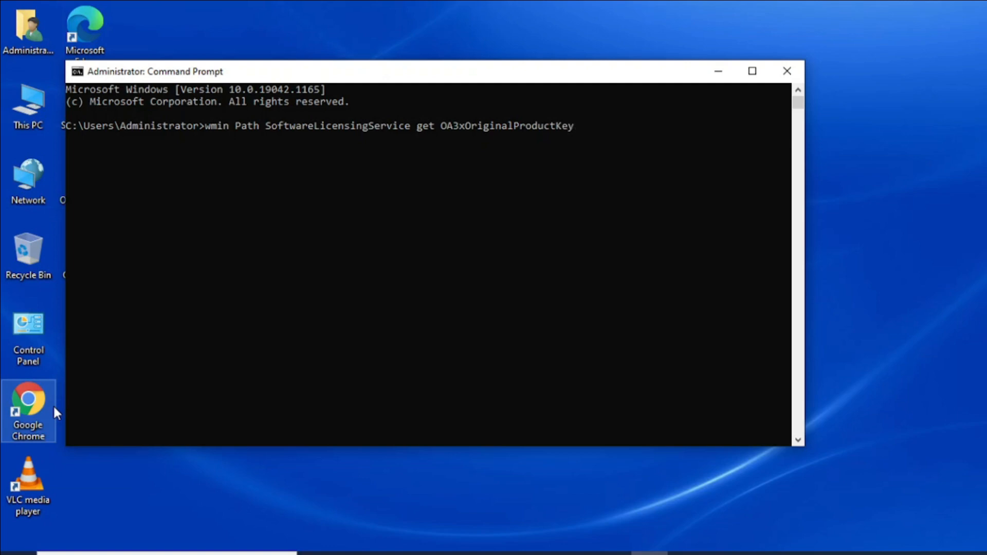
# Step: Run the query, get the 'wmin' not recognized error, then recall the command to correct its name
pyautogui.press('Enter')
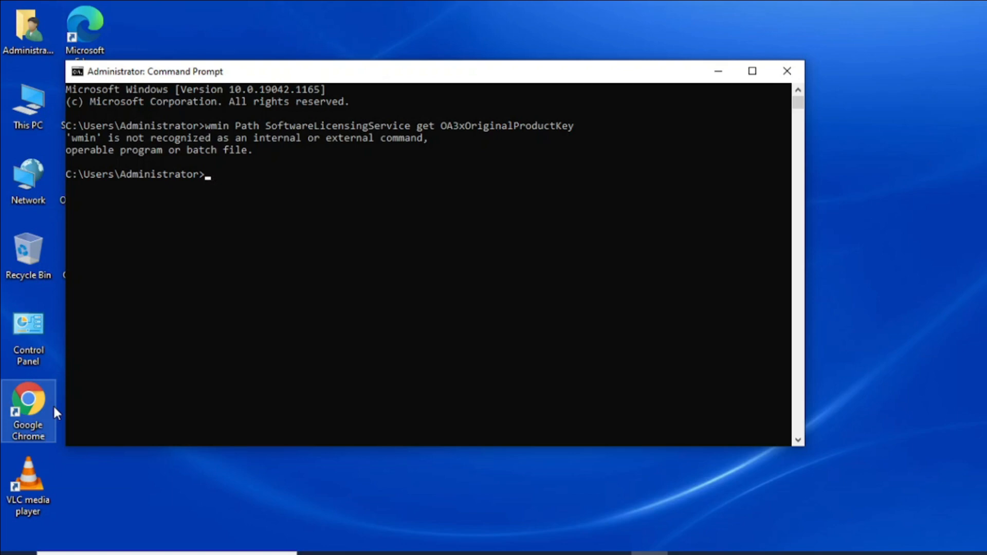
pyautogui.write('wmin Path SoftwareLicensingService get OA3xOriginalProductKey')
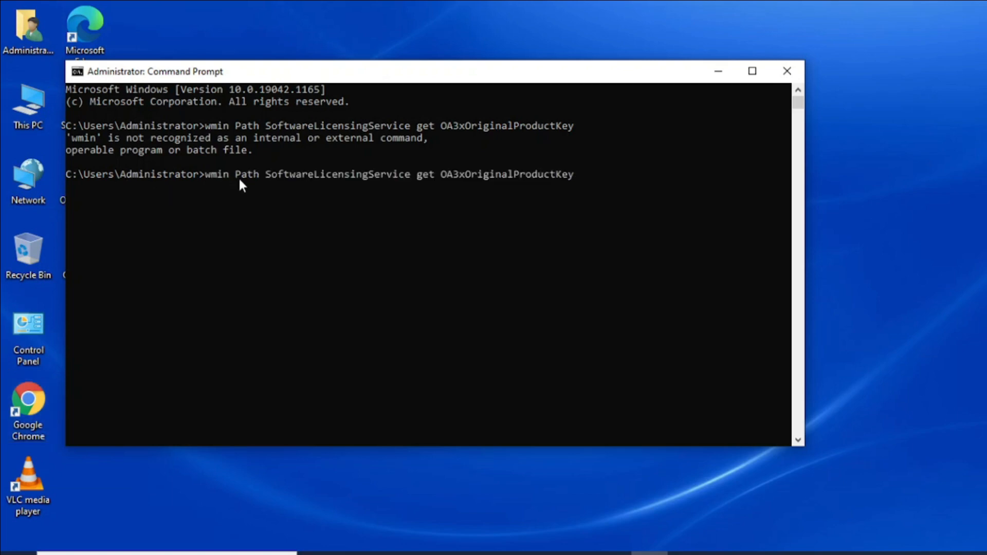
pyautogui.click(227, 174)
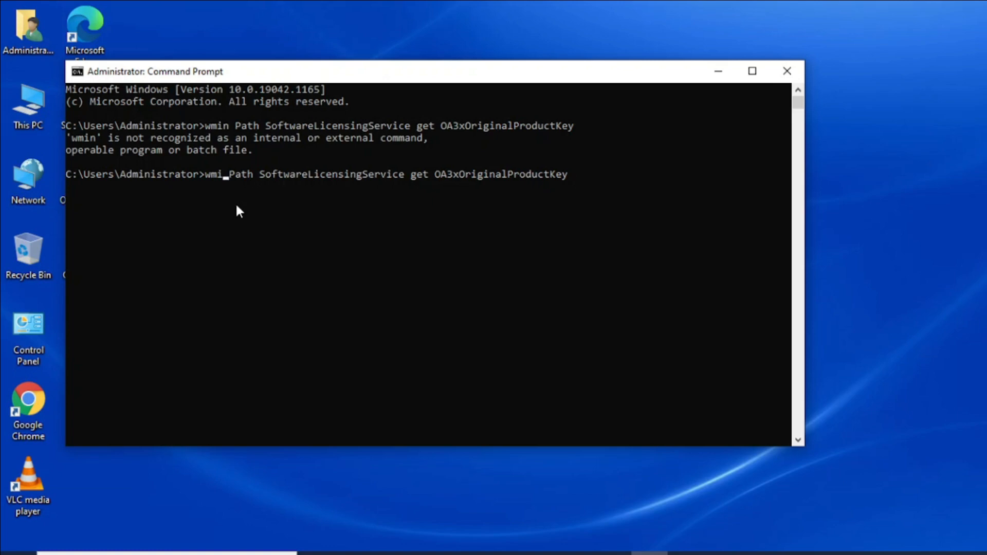
# Step: Correct the command to wmic and run it to print the OA3xOriginalProductKey
pyautogui.write('c')
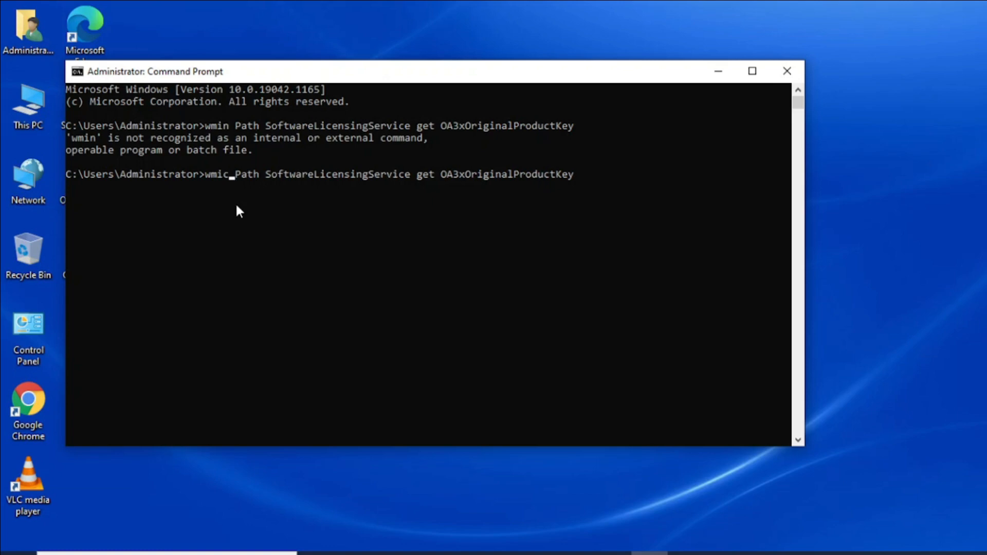
pyautogui.press('Enter')
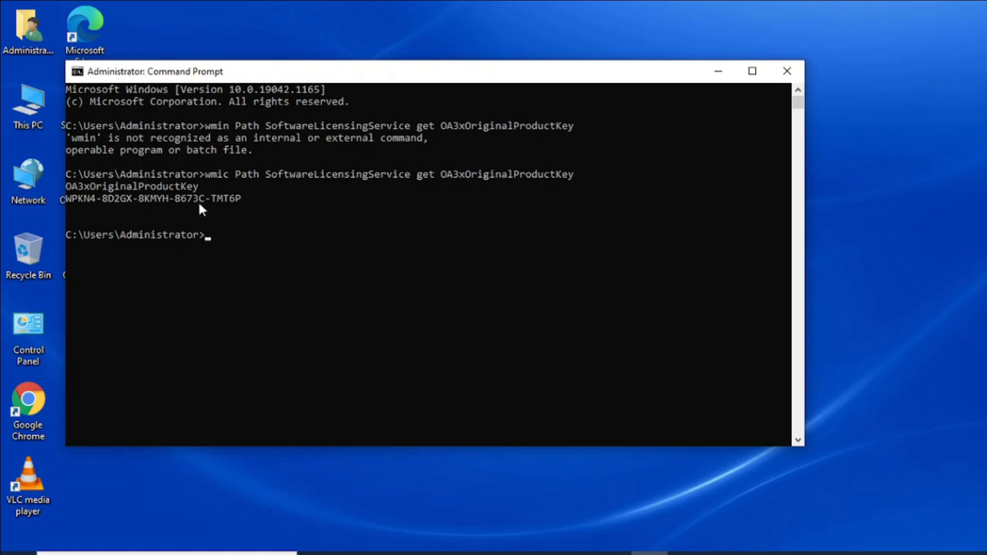
pyautogui.moveTo(133, 210)
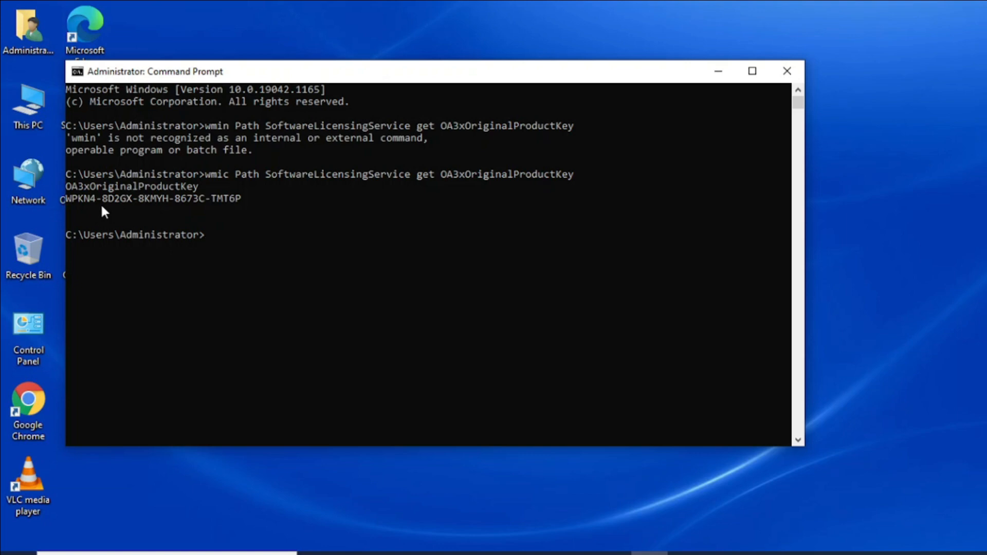
pyautogui.moveTo(430, 78)
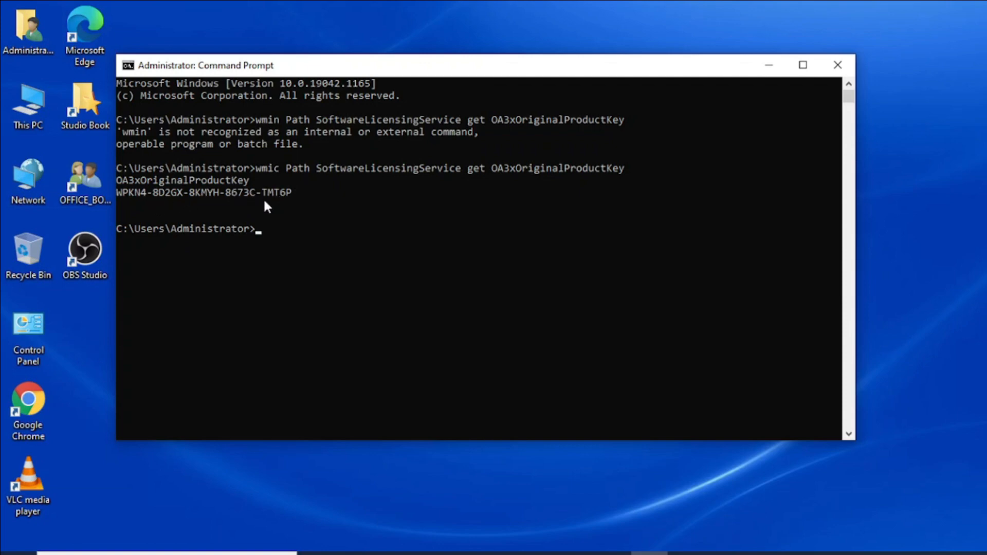
pyautogui.moveTo(265, 195)
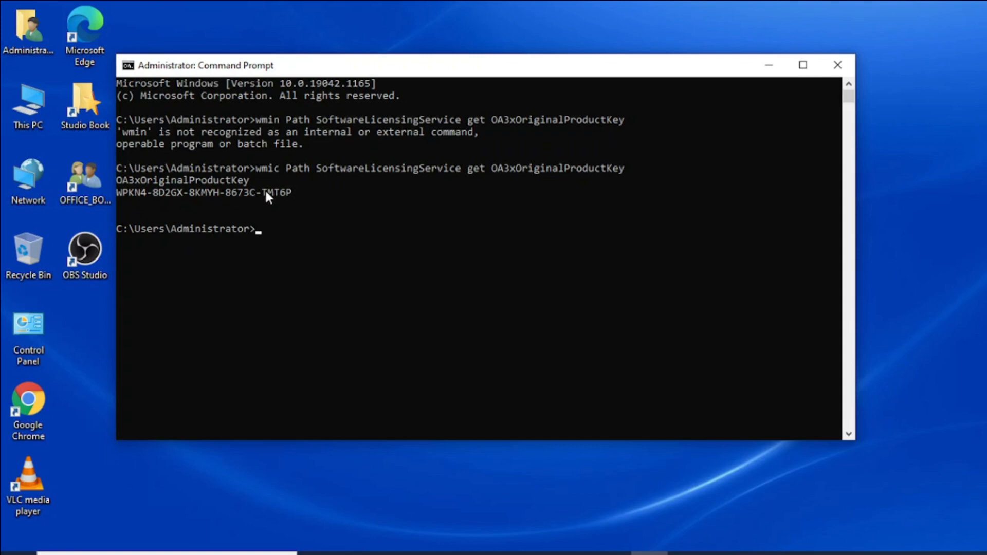
pyautogui.moveTo(148, 198)
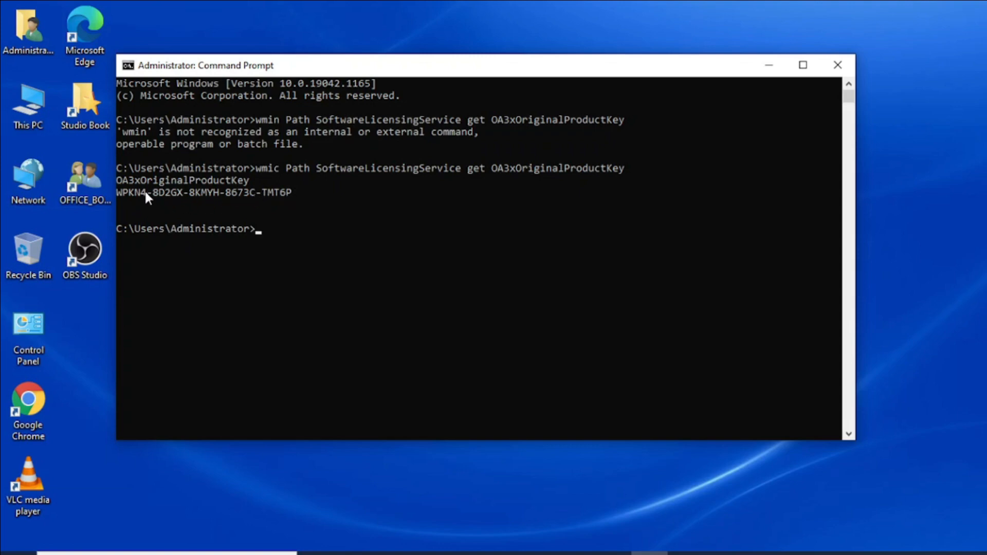